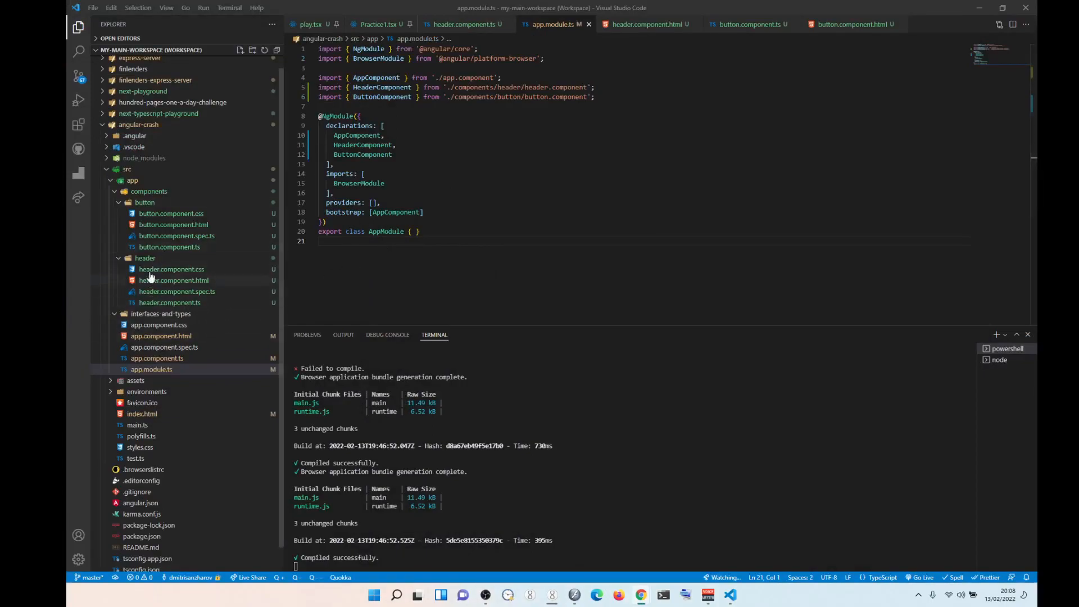
Step: Add a new file named mock-tasks.ts to the app folder
{"action": "right_click", "coordinate": [132, 180]}
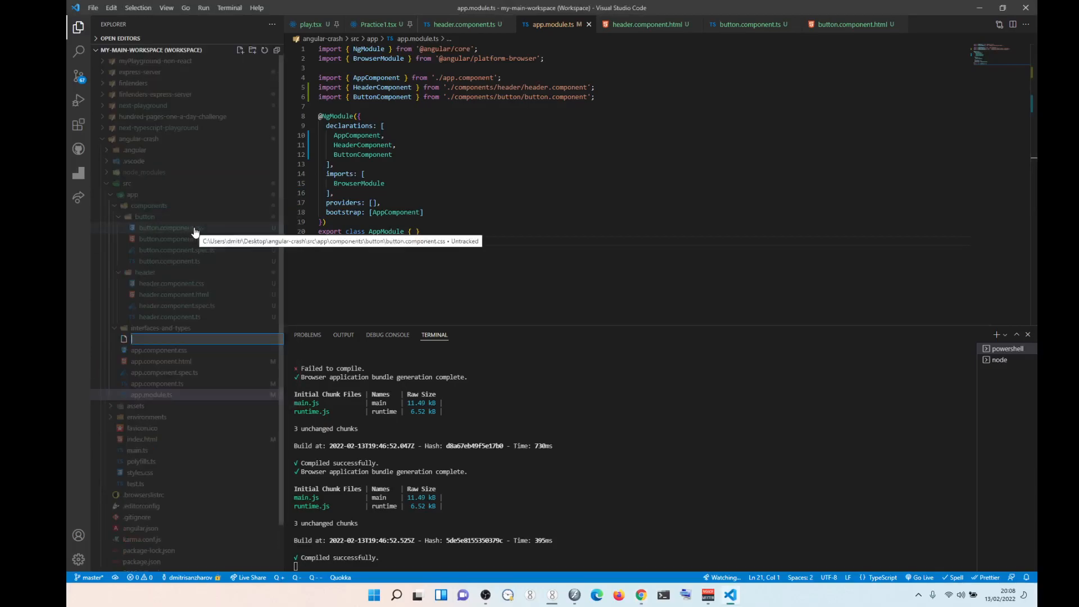
{"action": "type", "text": "mod"}
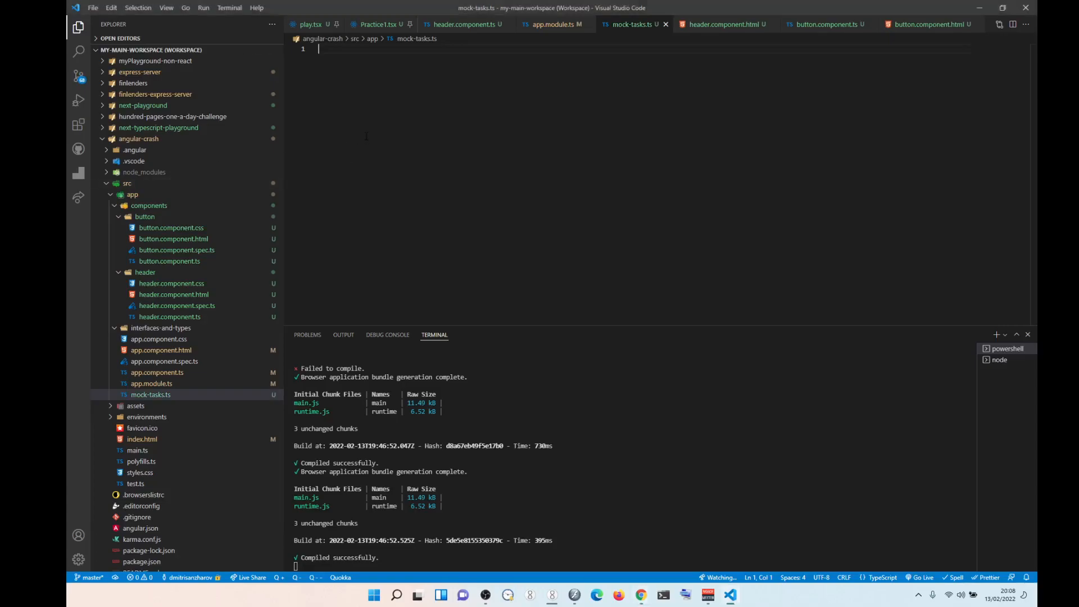
Step: Write 'export const TASKS' holding three sample tasks with id, text, day and reminder
{"action": "type", "text": "export"}
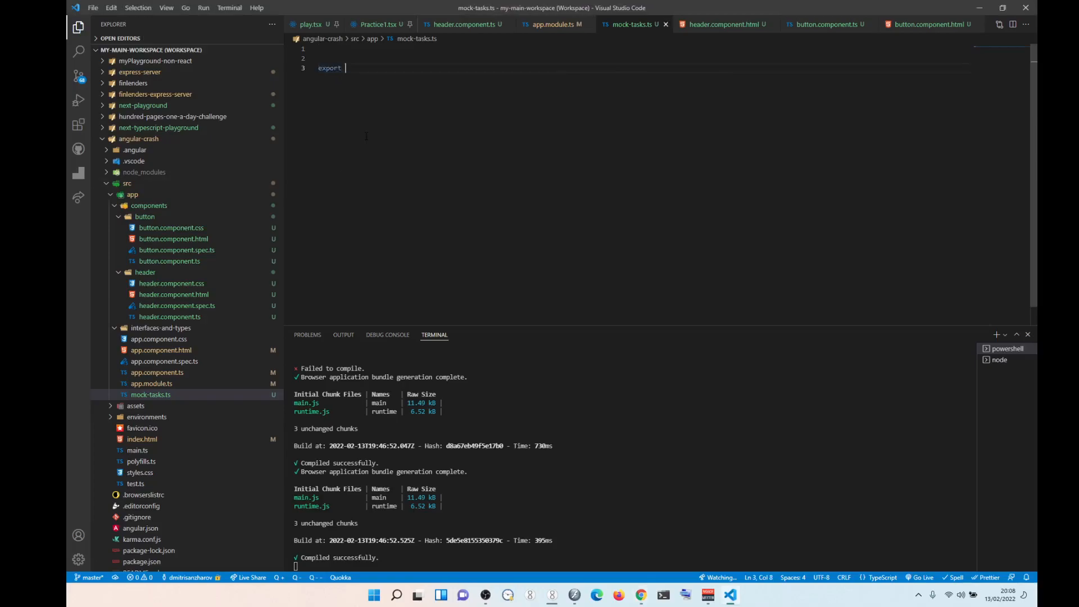
{"action": "type", "text": "const"}
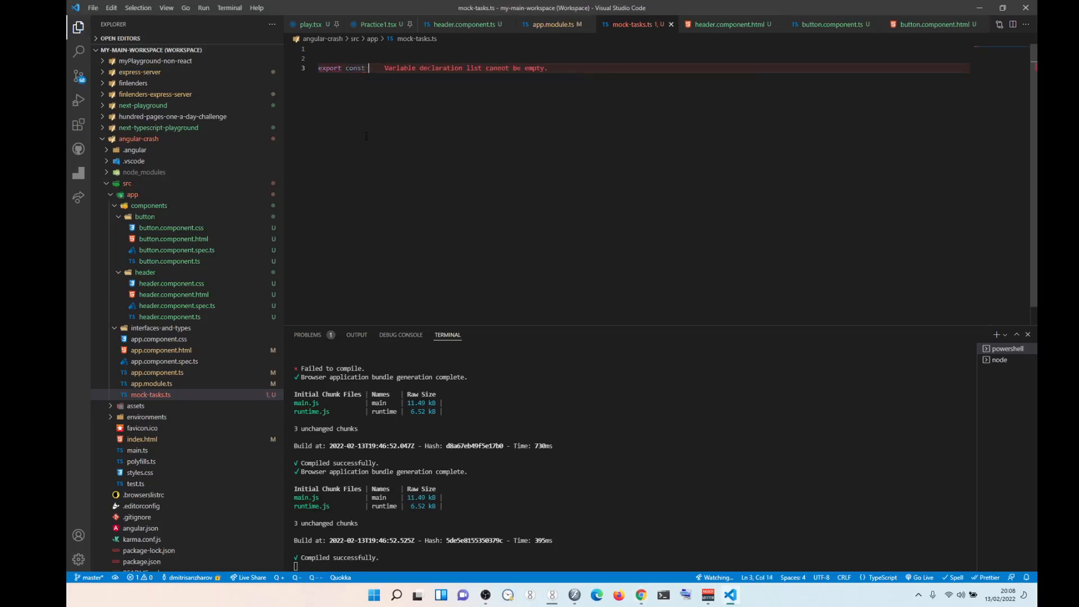
{"action": "type", "text": "TASKS:"}
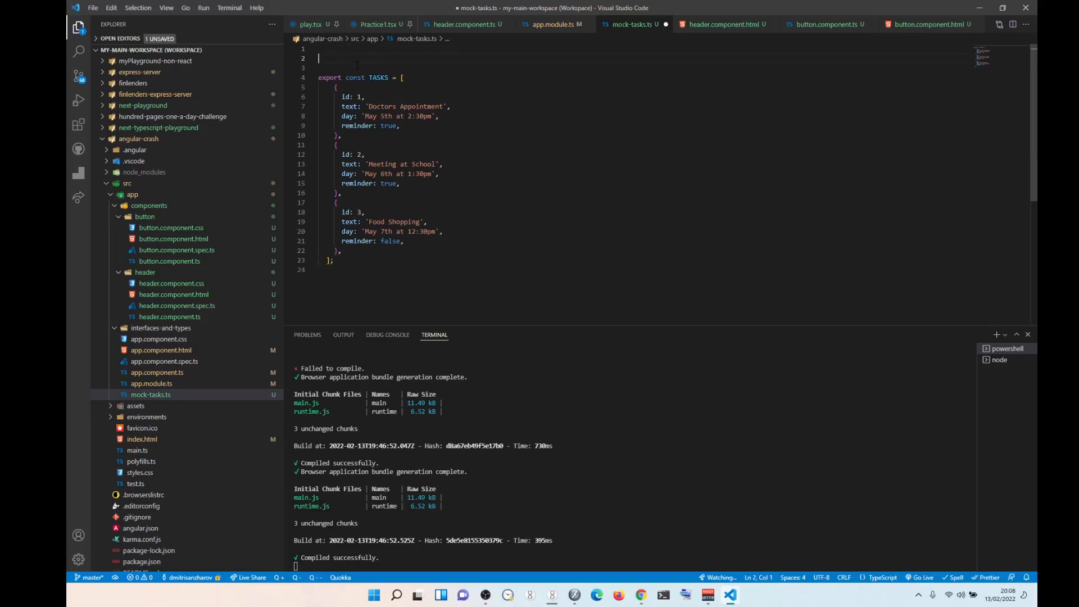
Step: Add 'interface Tasks' with id?: number, test: string, day: string, reminder: boolean above TASKS
{"action": "key", "text": "Enter"}
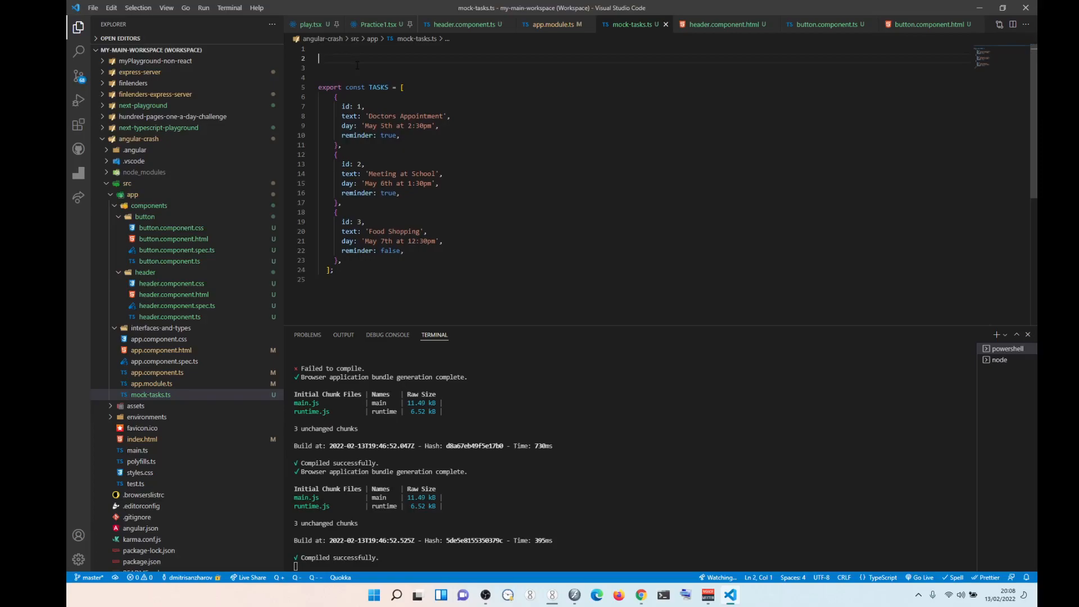
{"action": "type", "text": "i"}
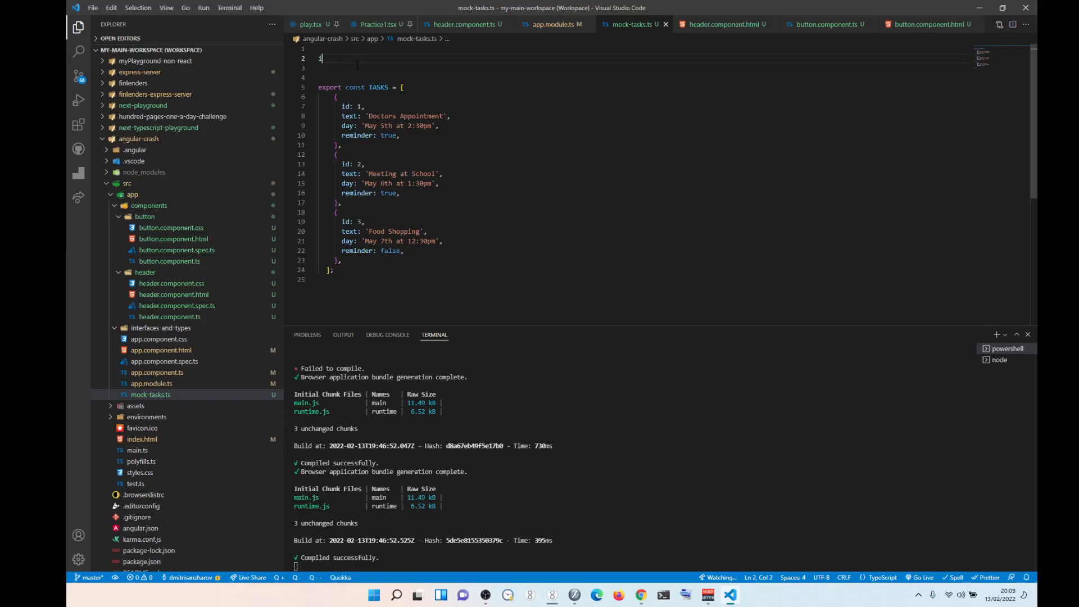
{"action": "type", "text": "nterface"}
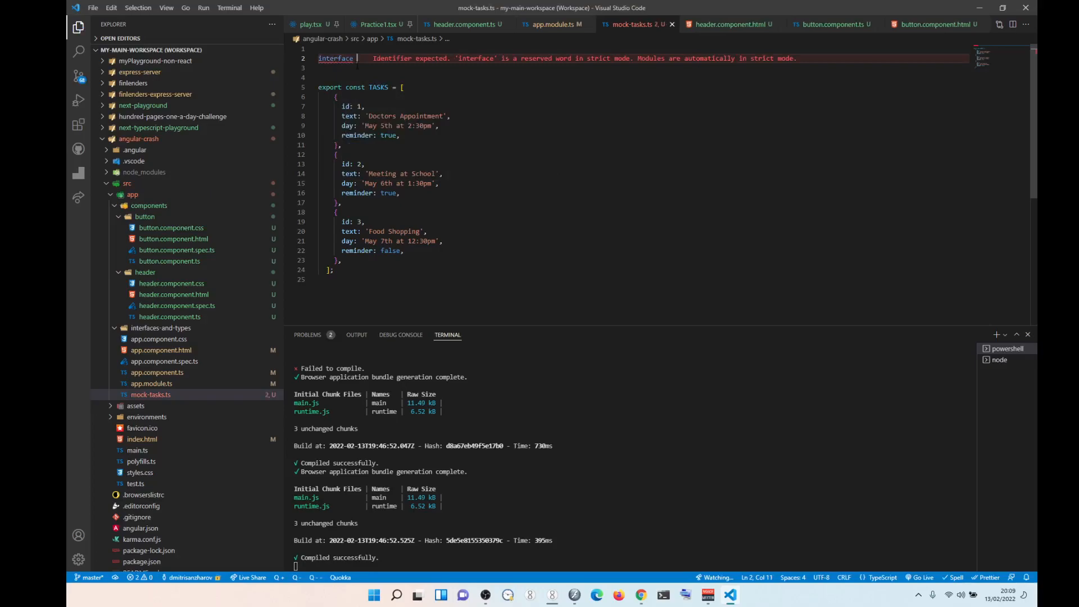
{"action": "type", "text": "Tasks"}
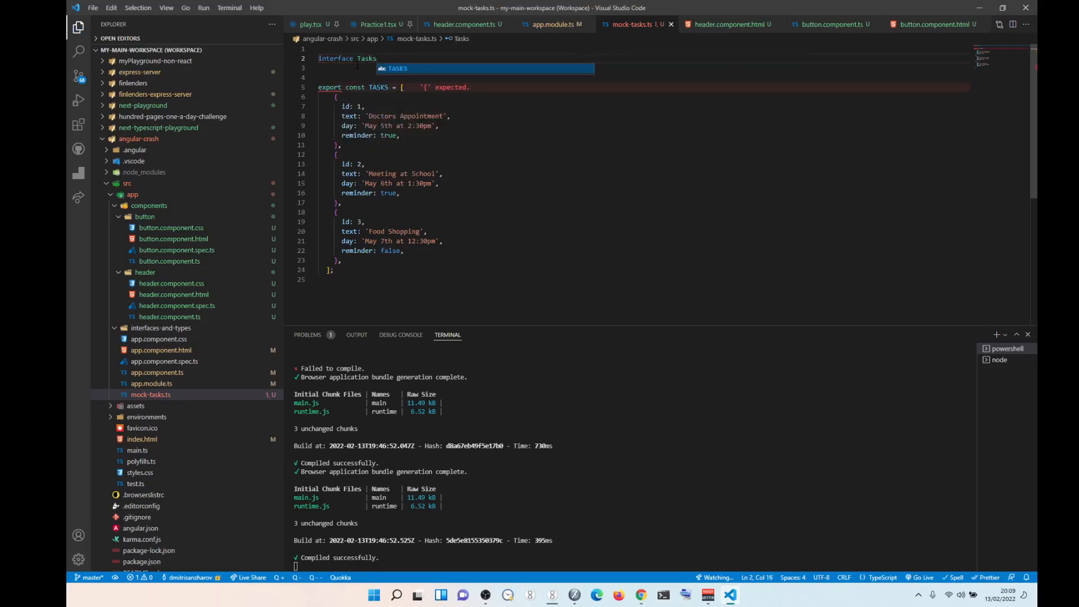
{"action": "type", "text": "{"}
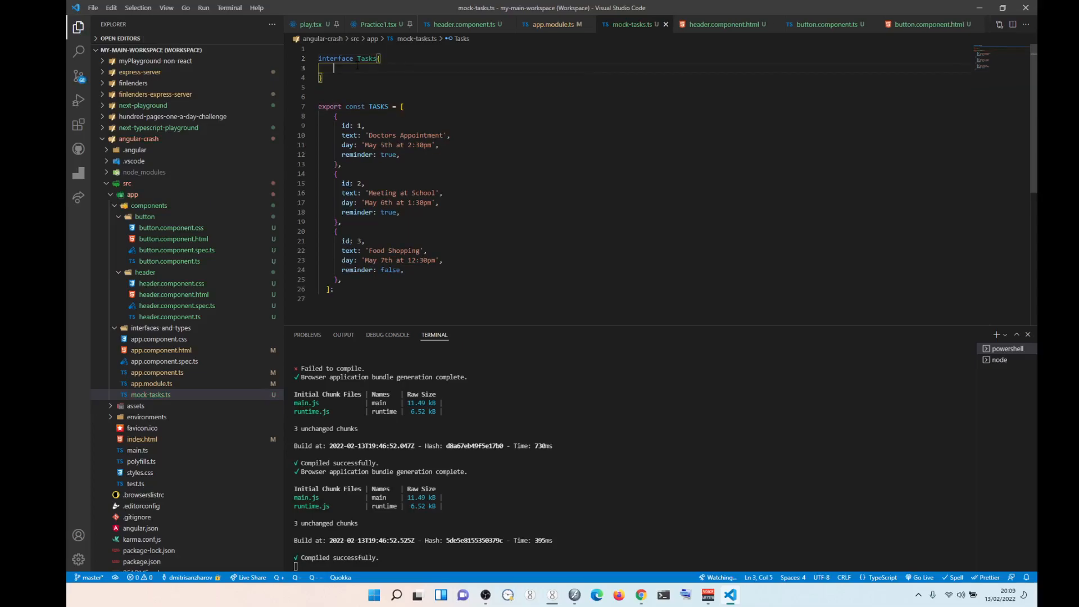
{"action": "type", "text": "id?: number,"}
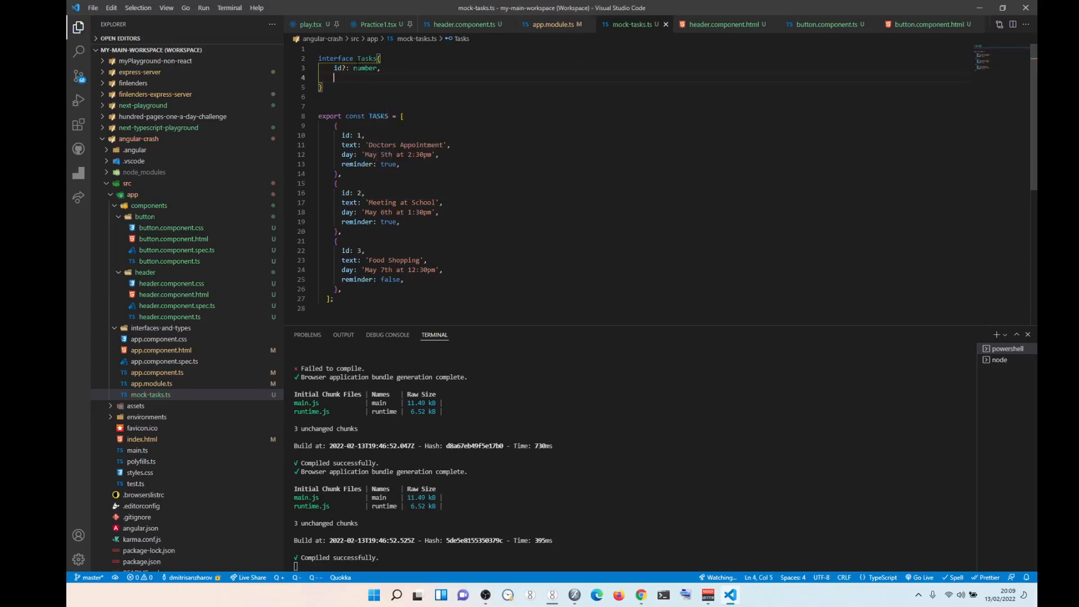
{"action": "type", "text": "test"}
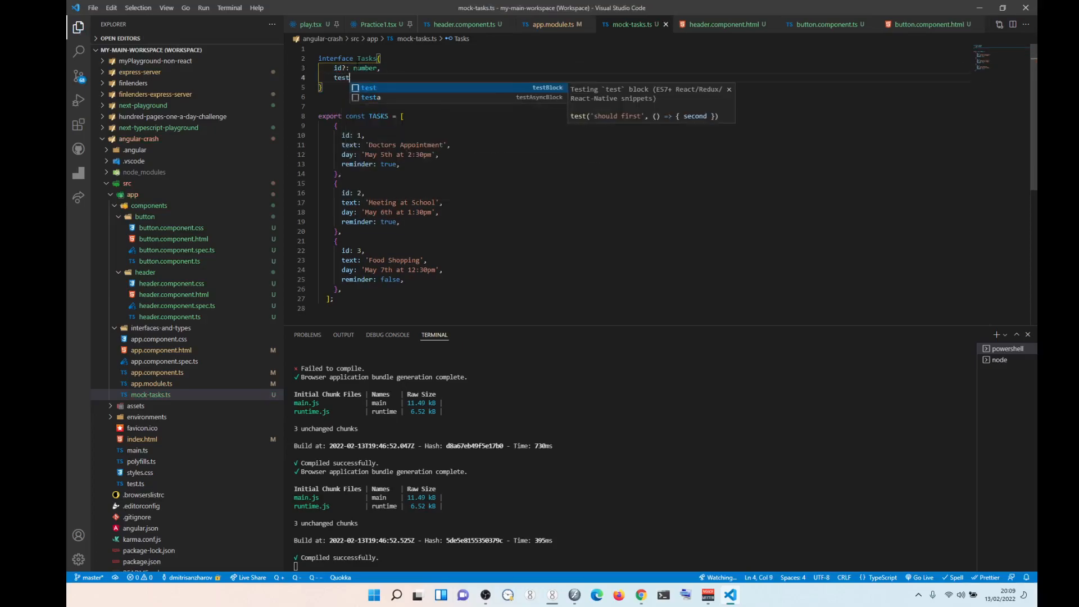
{"action": "type", "text": ": string,"}
{"action": "type", "text": "day: "}
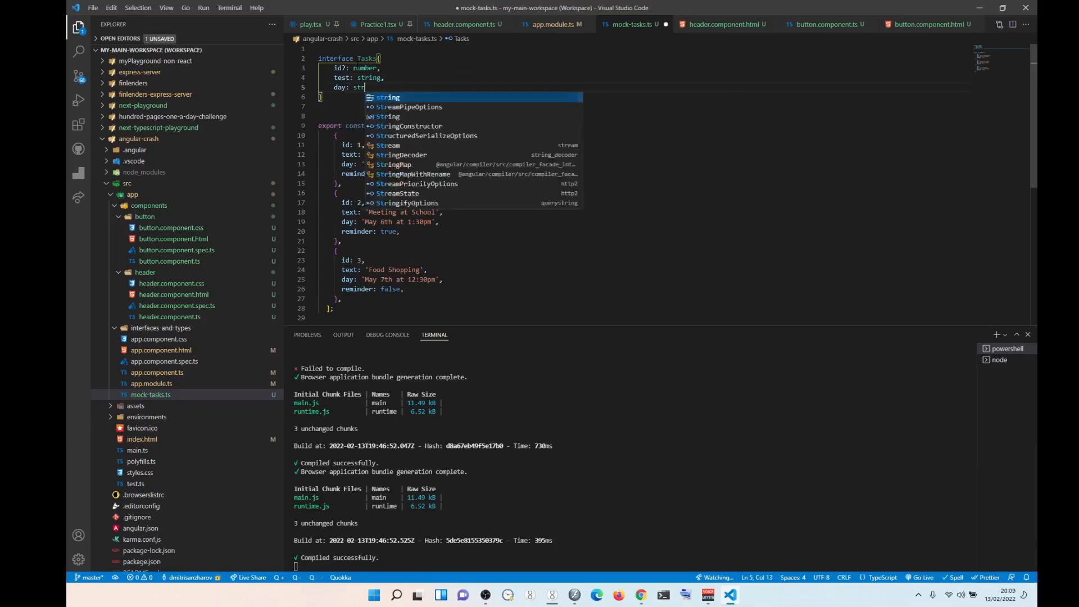
{"action": "type", "text": "string,"}
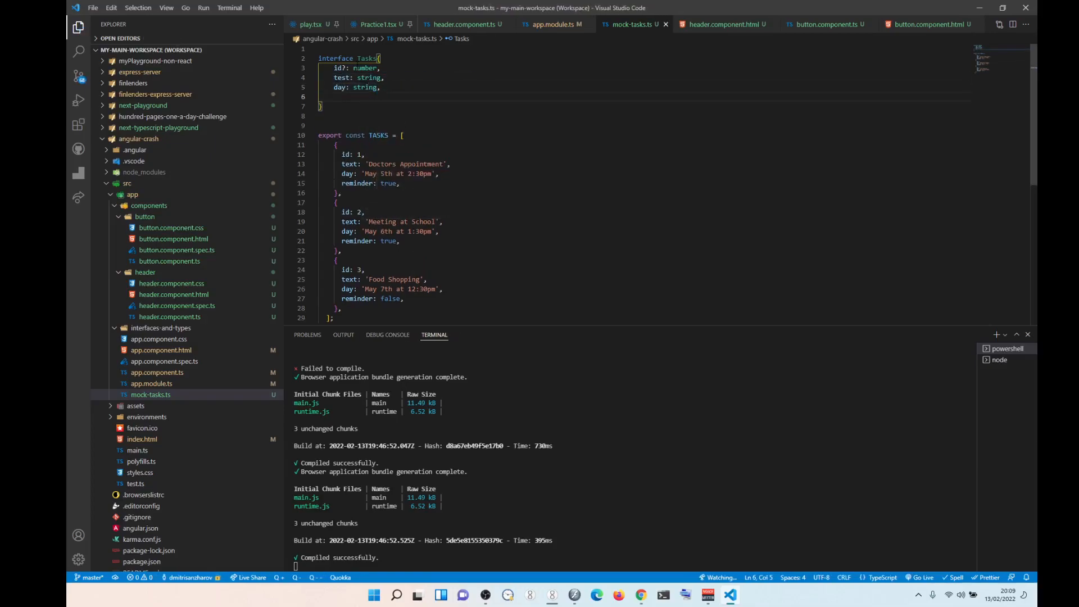
{"action": "type", "text": "reminder: boolean"}
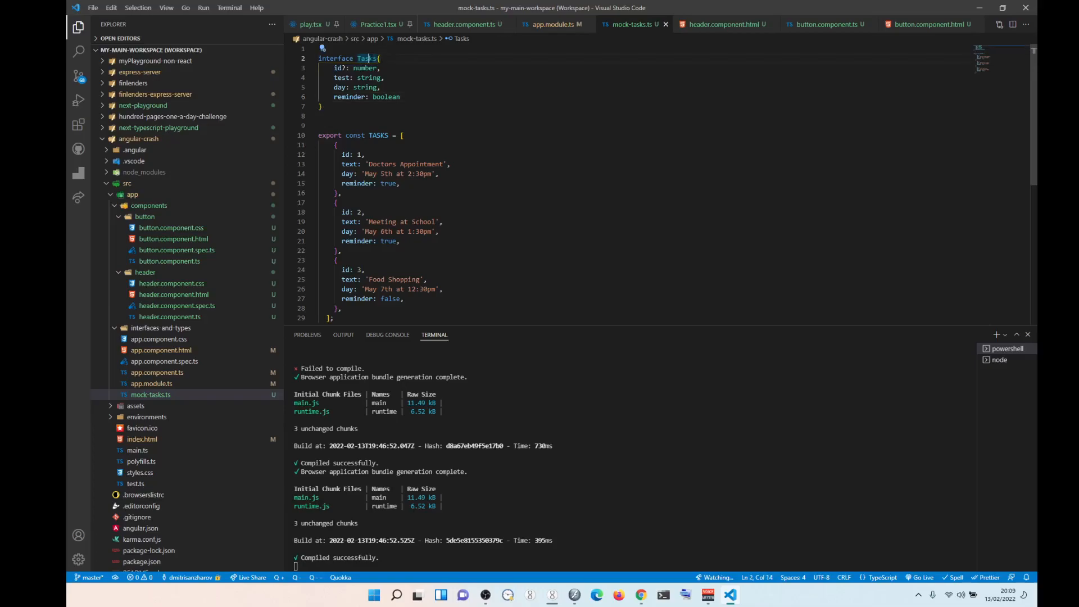
Step: Type TASKS as Tasks[] and rename the interface field 'test' to 'text'
{"action": "left_click", "coordinate": [402, 135]}
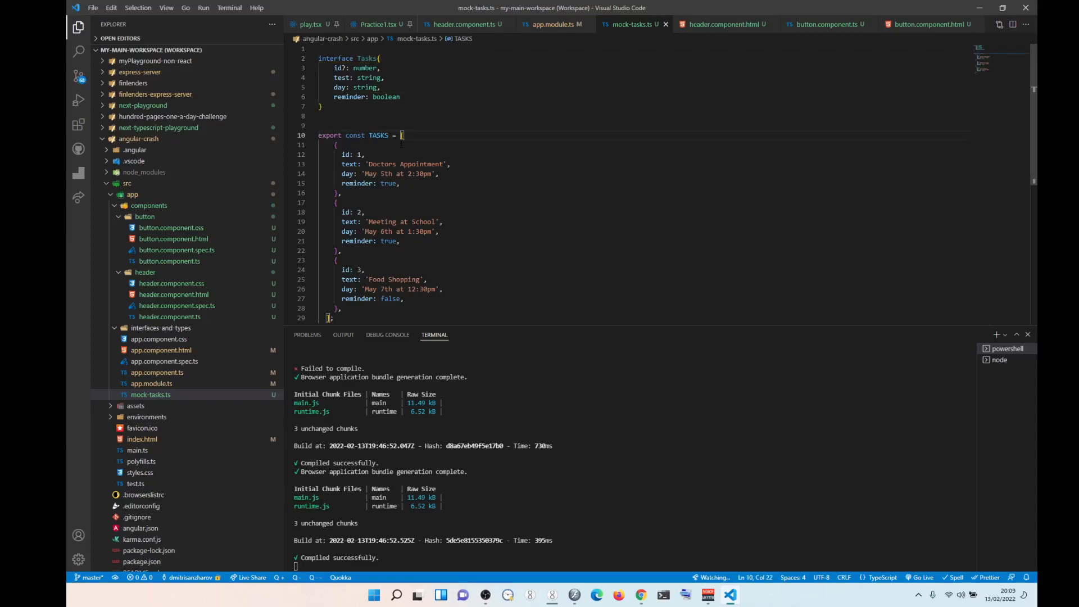
{"action": "double_click", "coordinate": [377, 135]}
{"action": "type", "text": ": Tasks[]"}
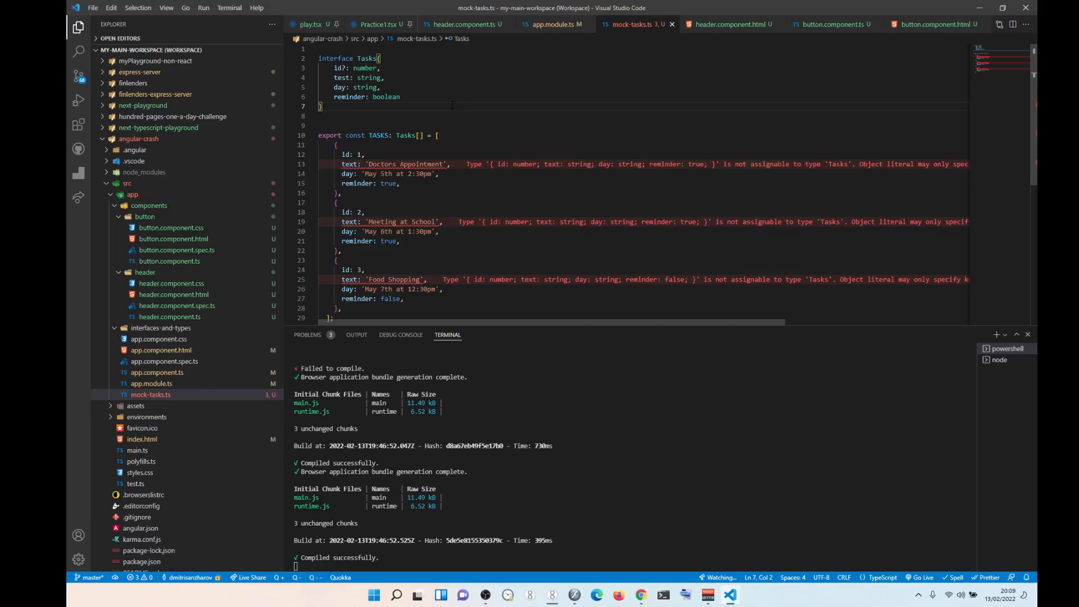
{"action": "left_click", "coordinate": [346, 77]}
{"action": "type", "text": "x"}
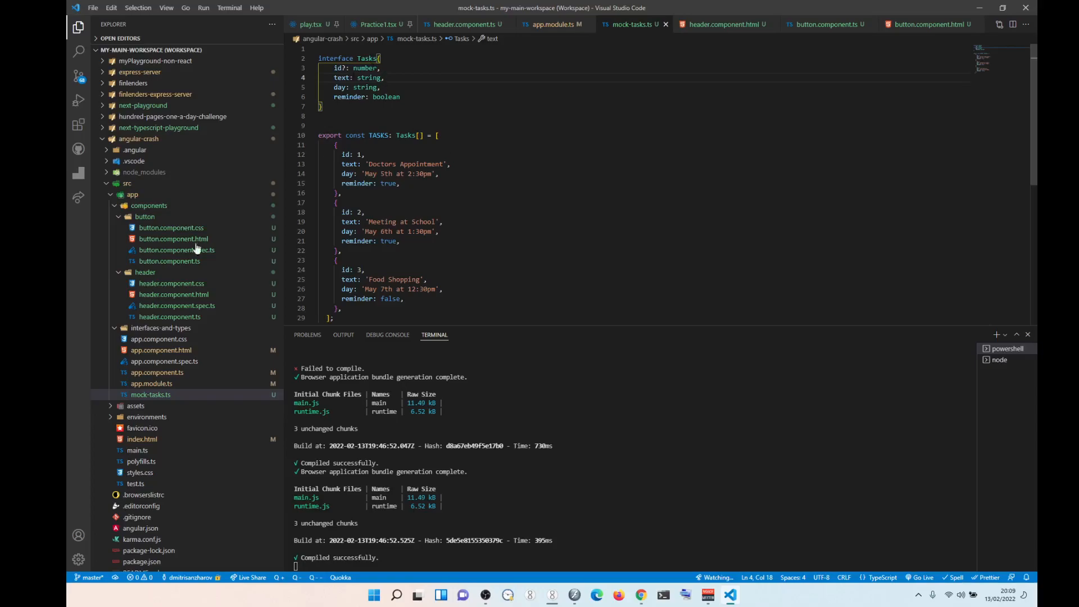
Step: Add a new file named Tasks.ts under the interfaces-and-types folder
{"action": "right_click", "coordinate": [161, 328]}
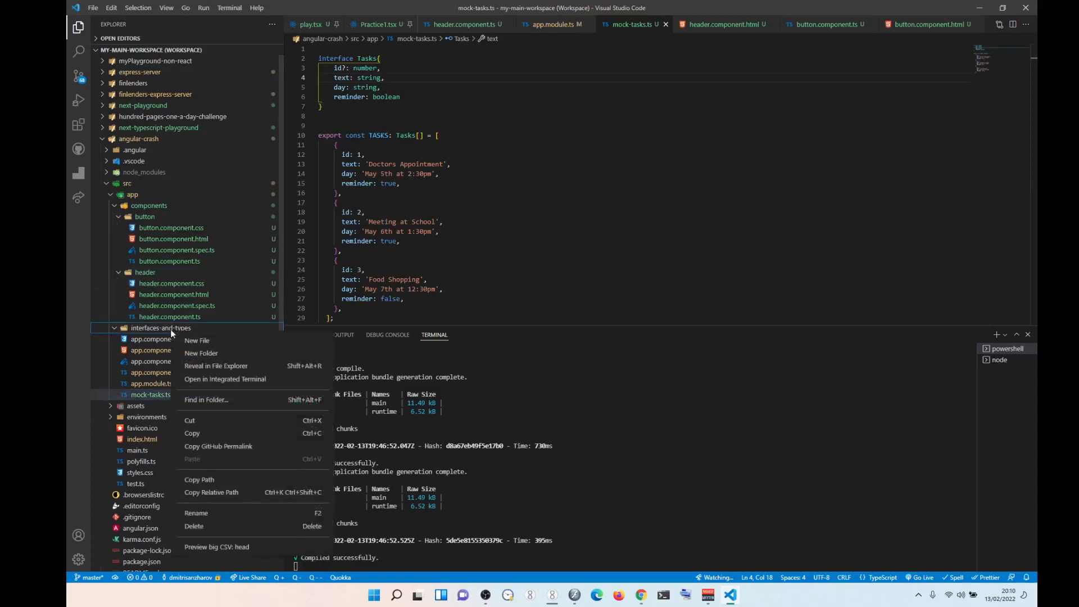
{"action": "mouse_move", "coordinate": [197, 340]}
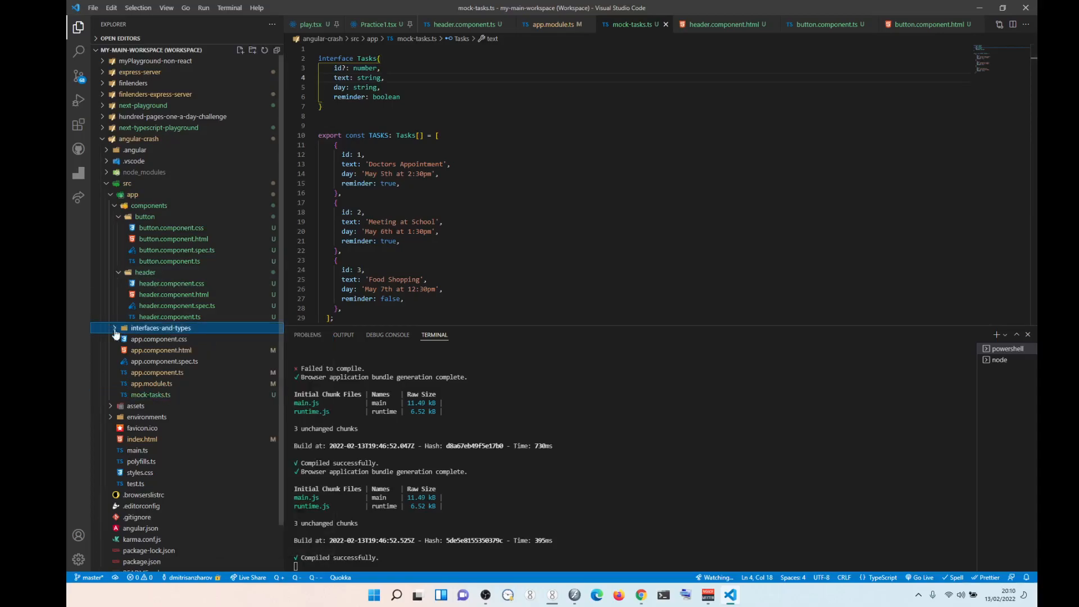
{"action": "right_click", "coordinate": [162, 327]}
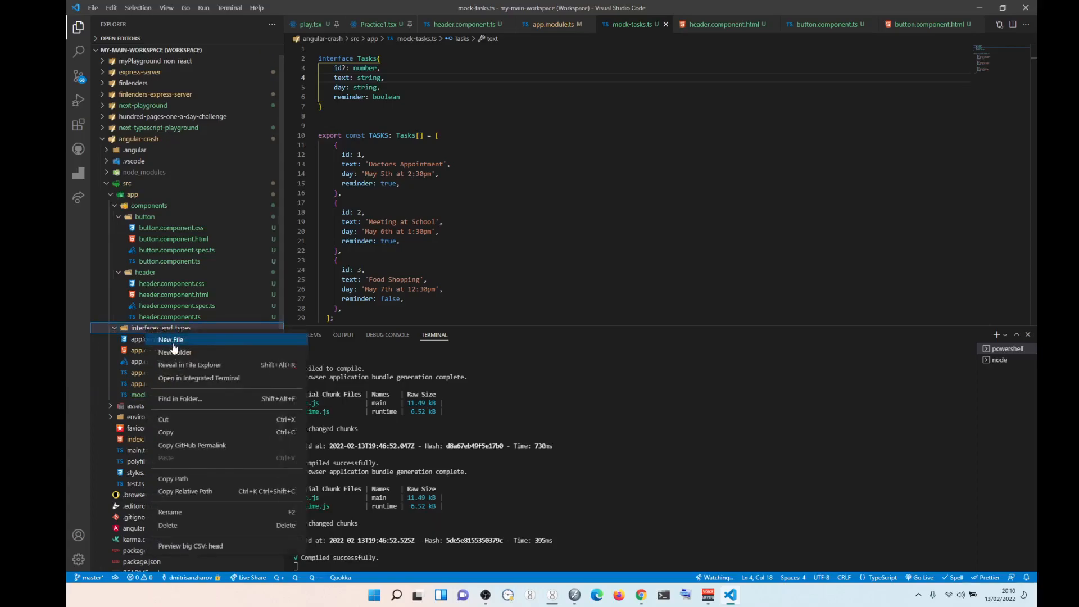
{"action": "left_click", "coordinate": [171, 340]}
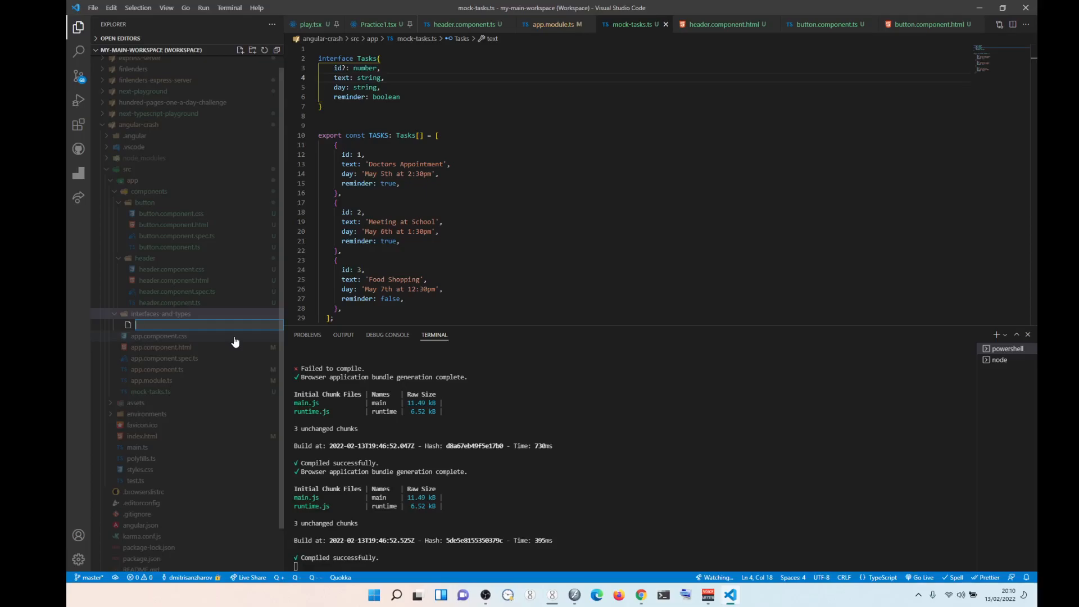
{"action": "type", "text": "t"}
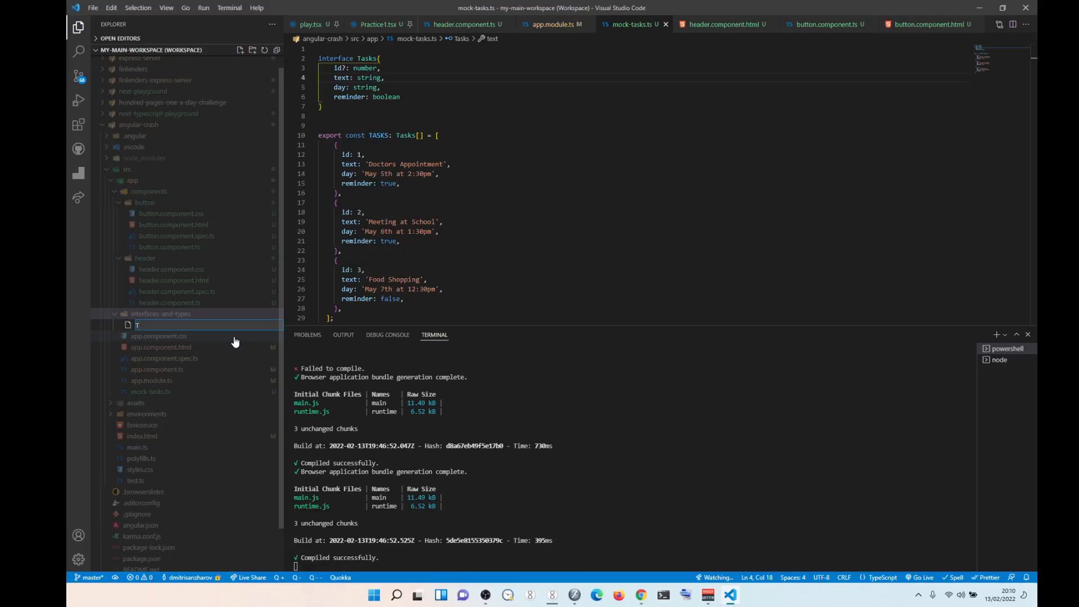
{"action": "type", "text": "Tasks.ts"}
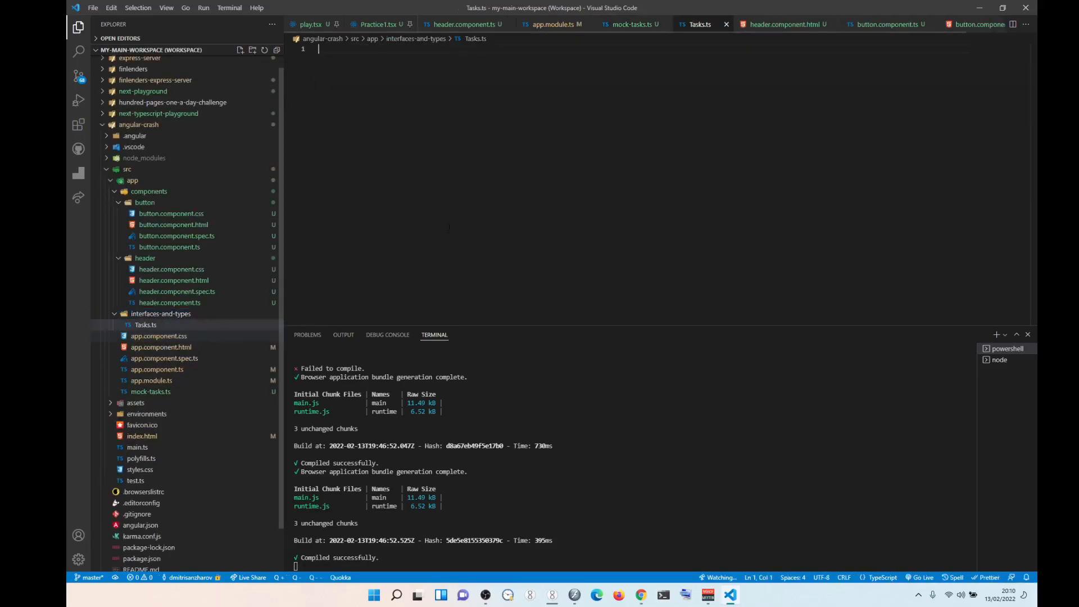
Step: Cut the Tasks interface from mock-tasks.ts and paste it after 'export' in Tasks.ts
{"action": "type", "text": "export"}
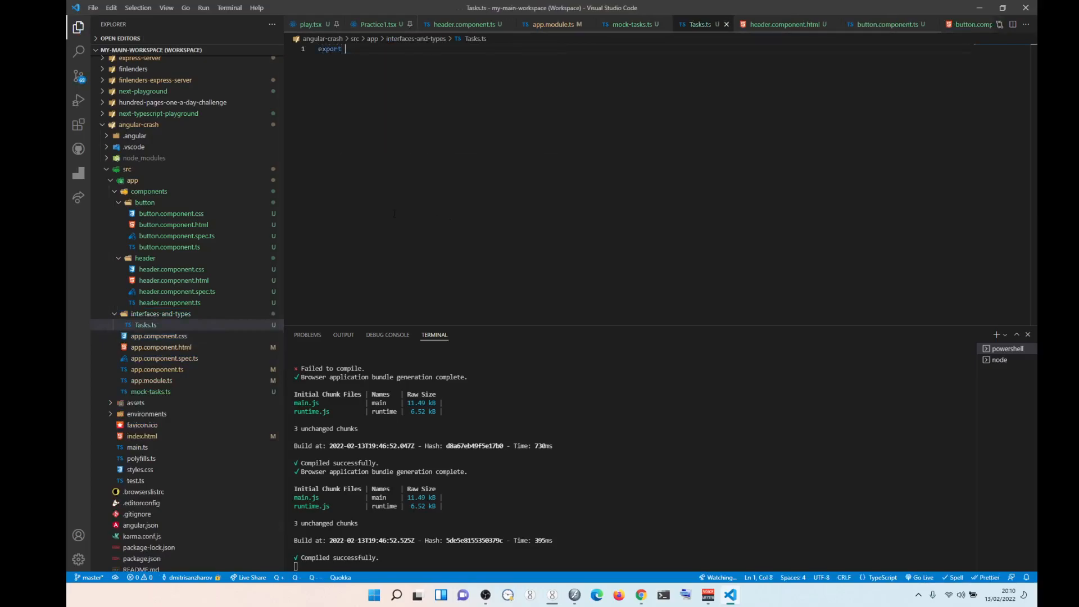
{"action": "left_click", "coordinate": [630, 24]}
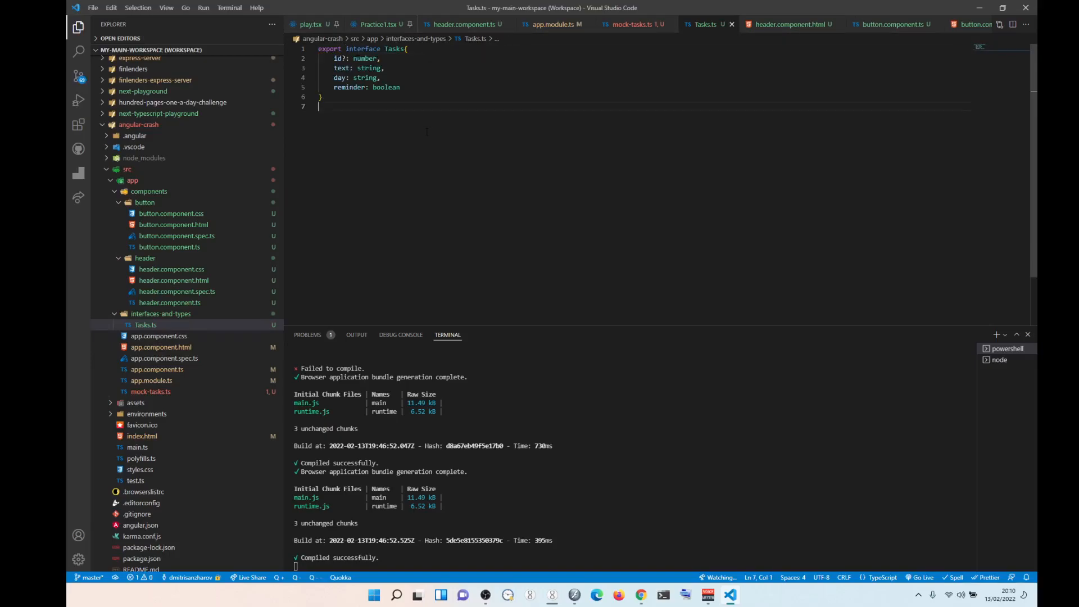
{"action": "left_click", "coordinate": [629, 25]}
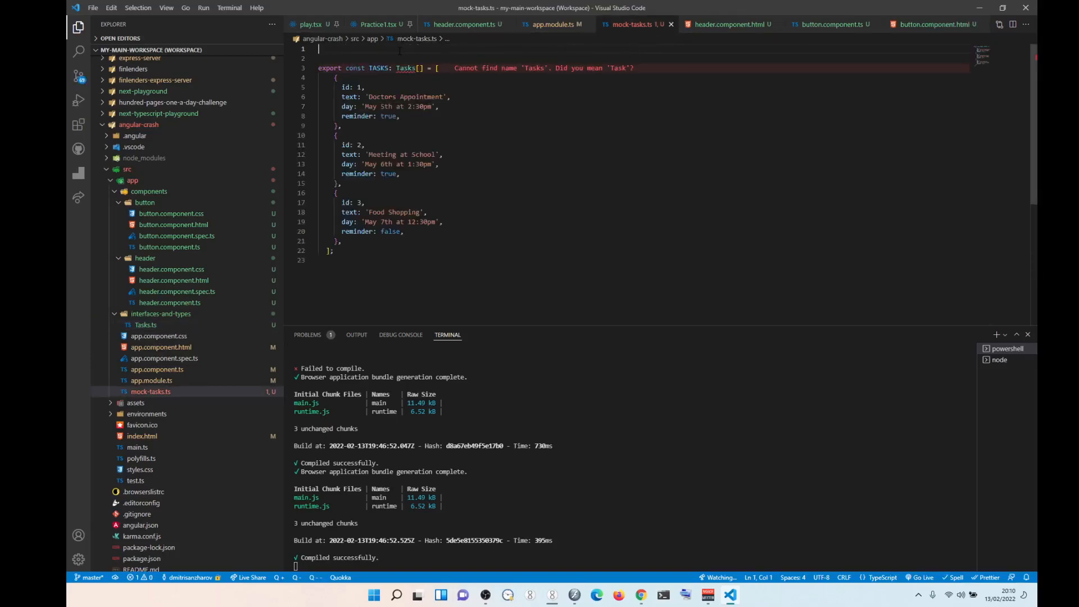
Step: Add import {Tasks} from './interfaces-and-types/Tasks' at the top of mock-tasks.ts
{"action": "type", "text": "import"}
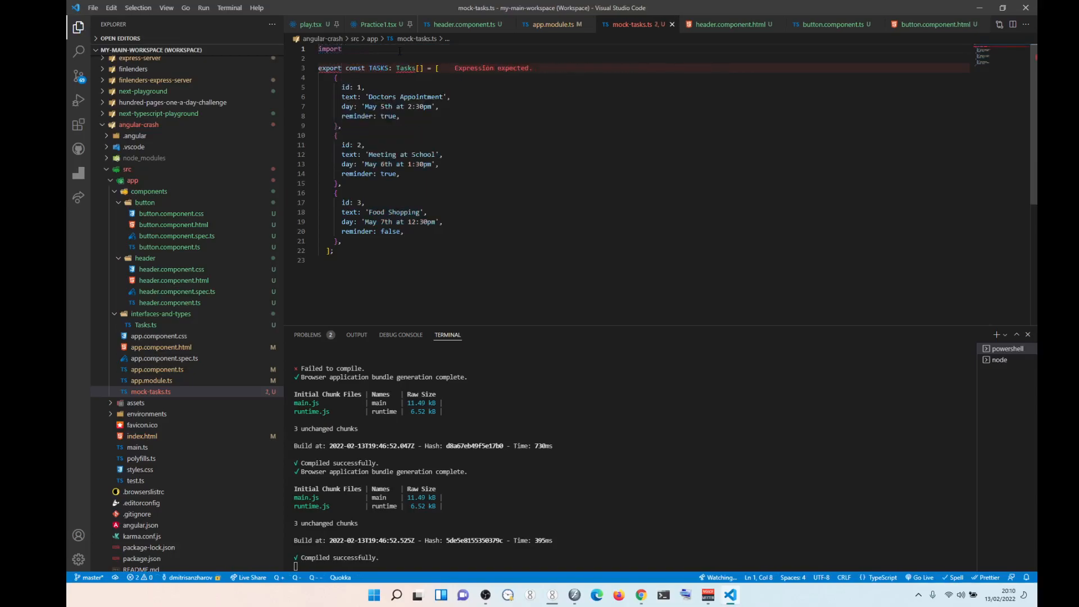
{"action": "type", "text": "{}"}
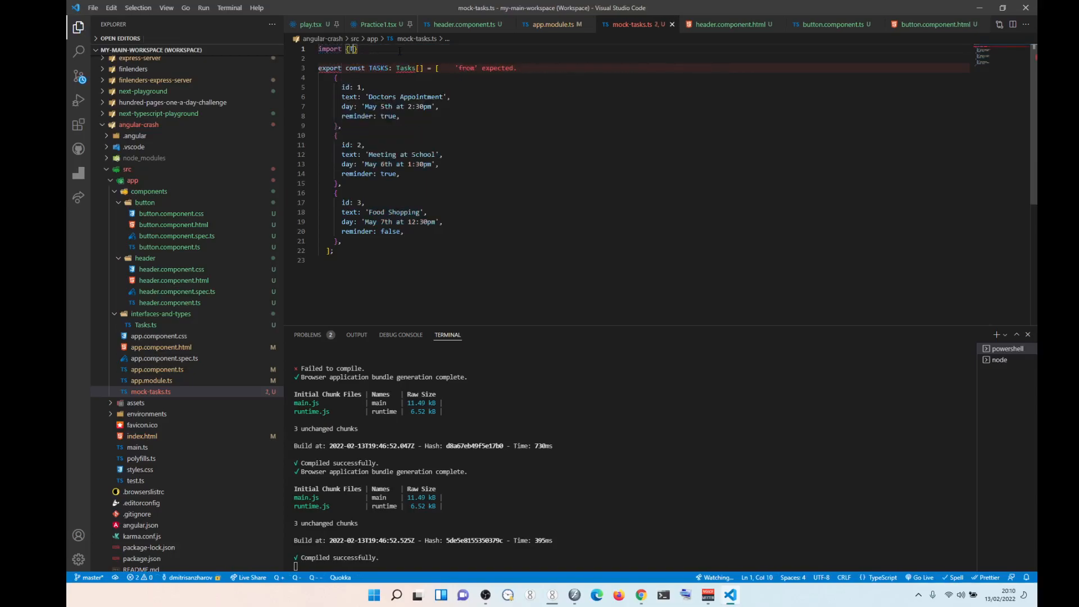
{"action": "type", "text": "Tasks"}
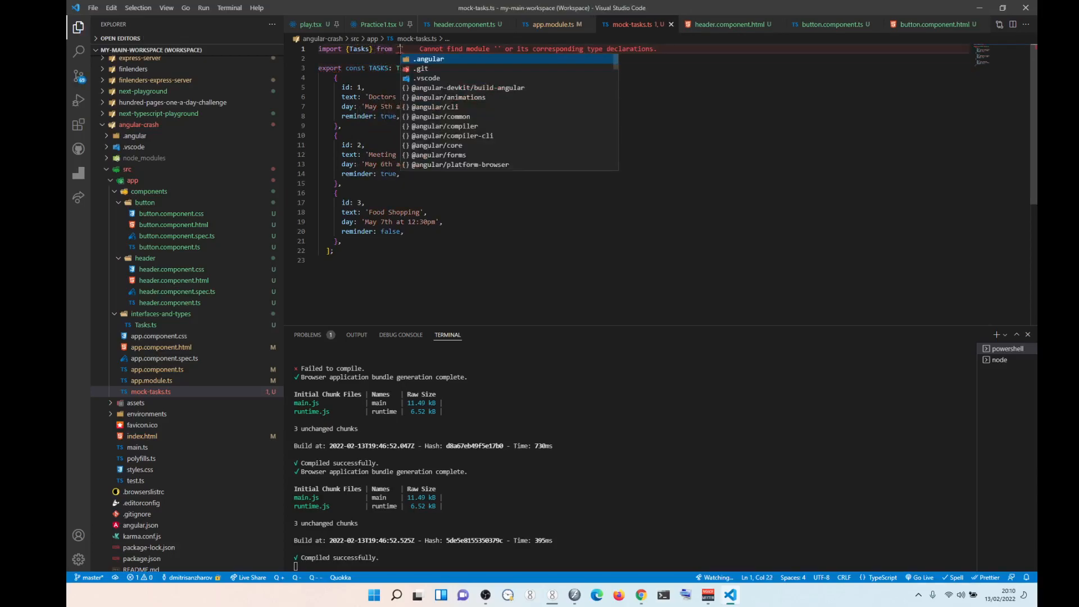
{"action": "type", "text": "."}
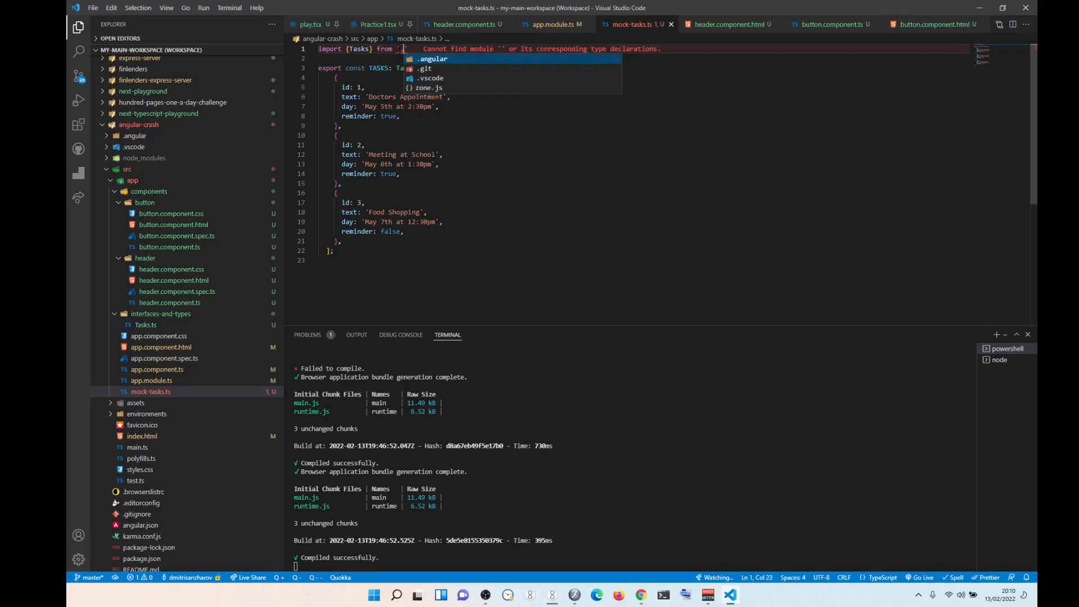
{"action": "type", "text": "/interfaces-and-types/"}
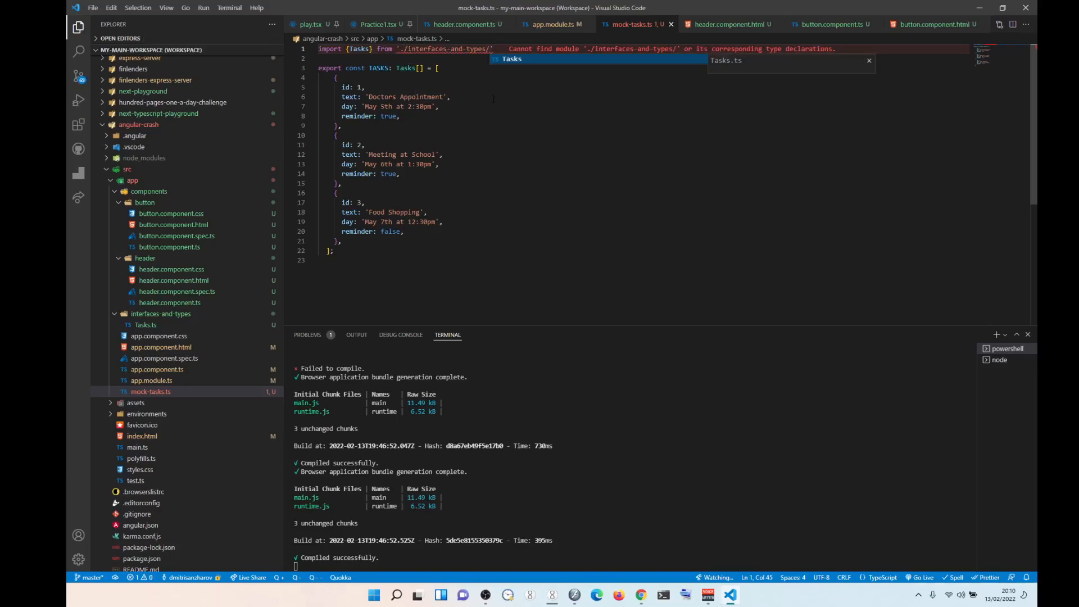
{"action": "type", "text": "Tasks"}
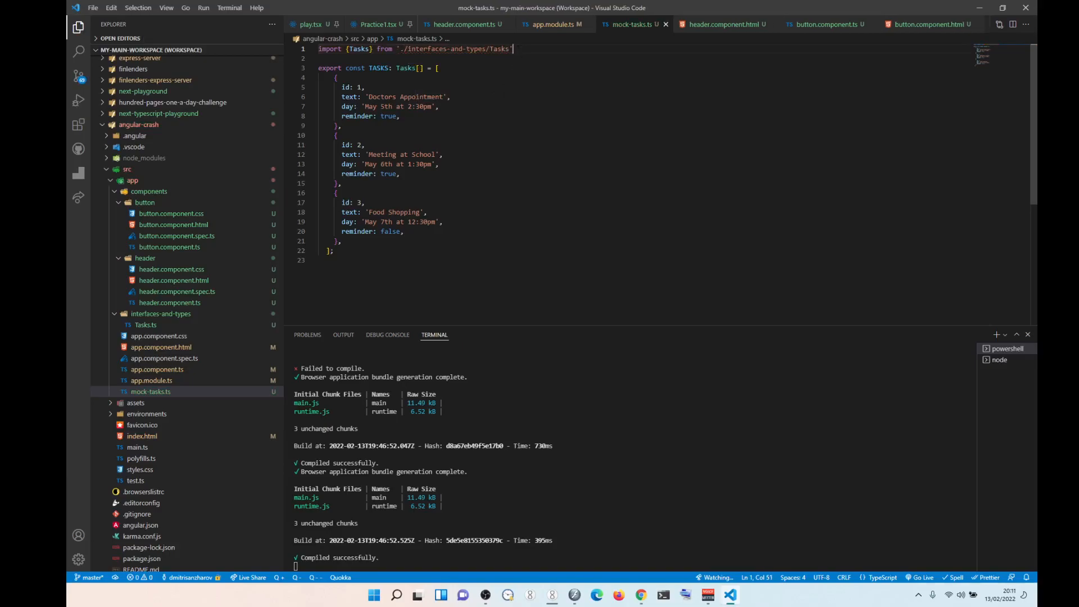